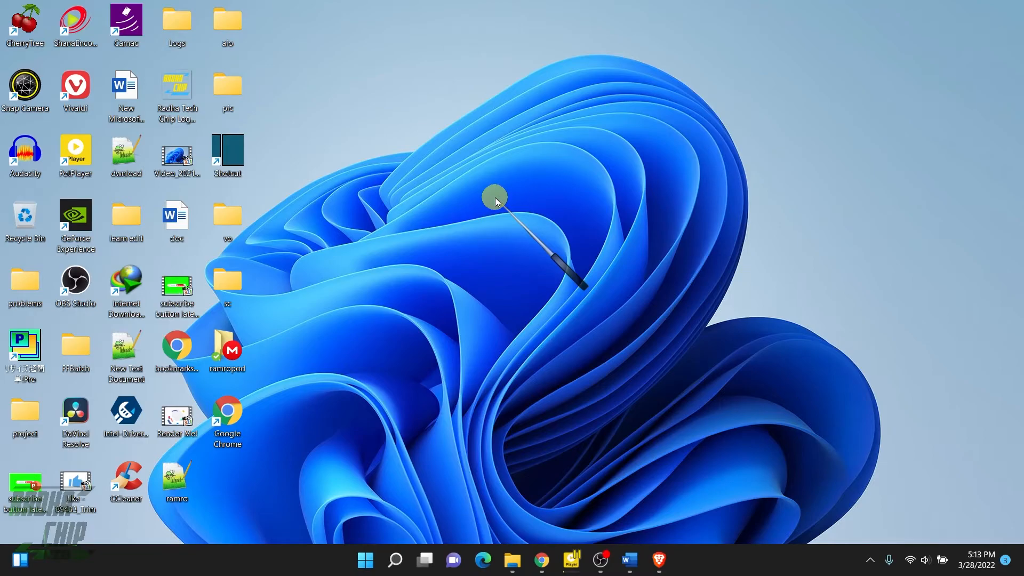
# - Launch MPVCI_3.0_setup from the Programs folder inside Downloads
pyautogui.click(541, 560)
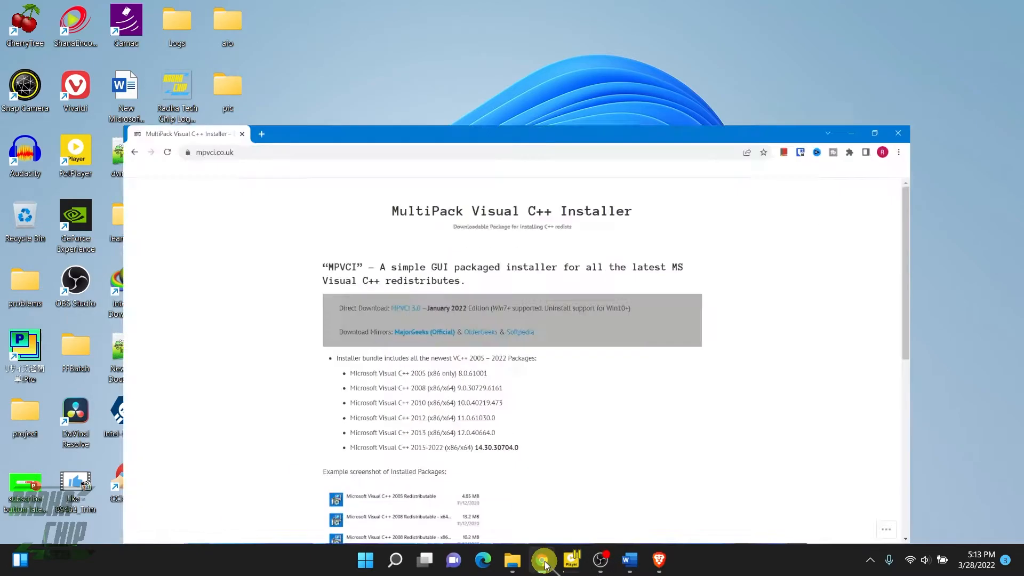
pyautogui.click(873, 134)
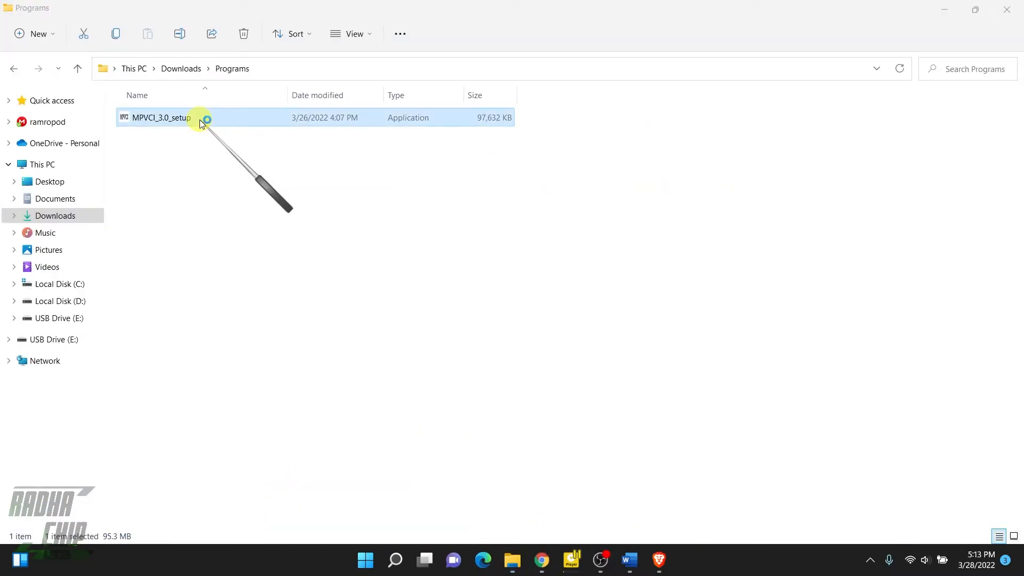
pyautogui.doubleClick(160, 118)
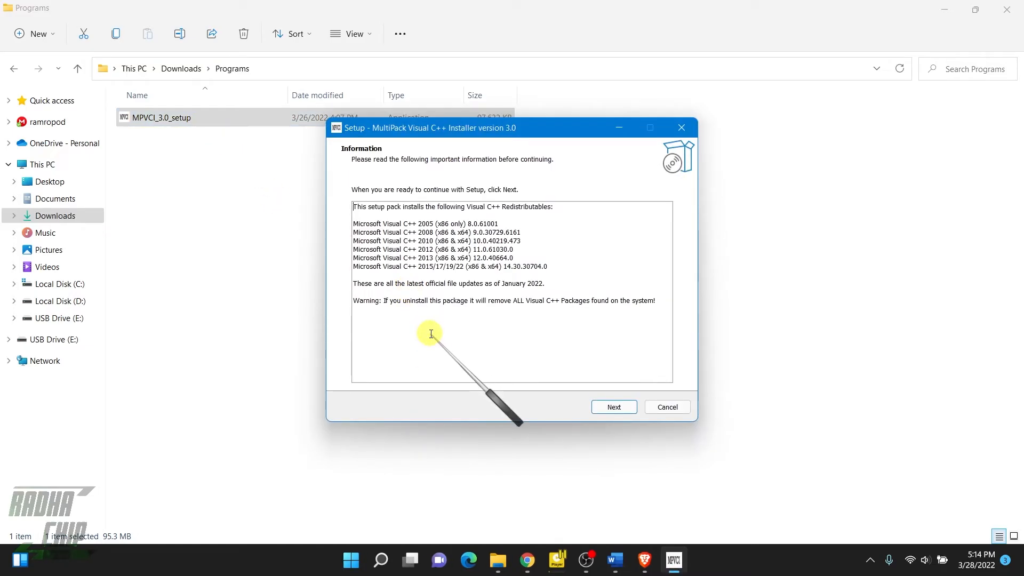
pyautogui.moveTo(505, 343)
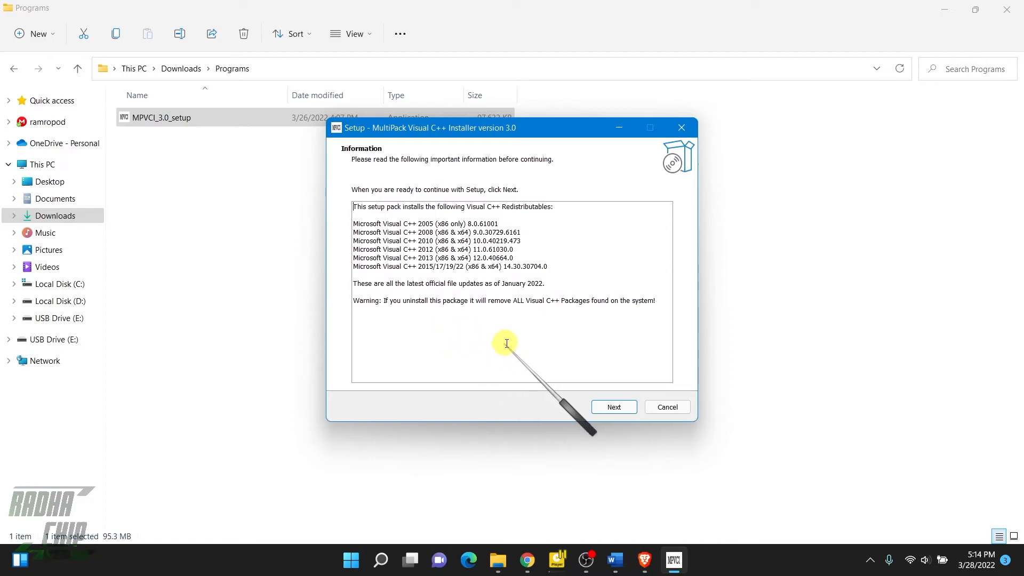
pyautogui.moveTo(595, 386)
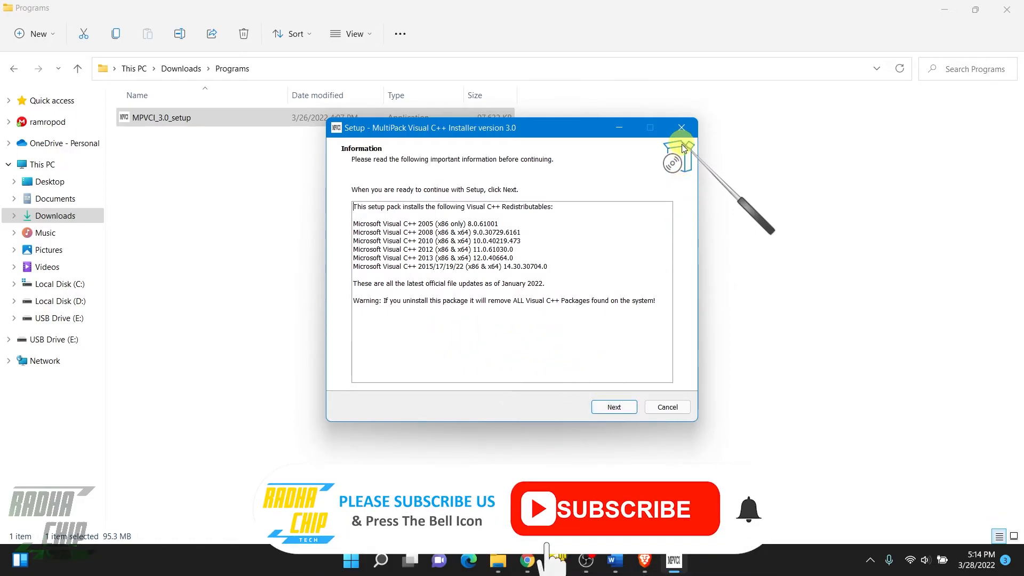
# - Close the MultiPack Visual C++ Installer wizard, returning to the Programs folder
pyautogui.click(681, 127)
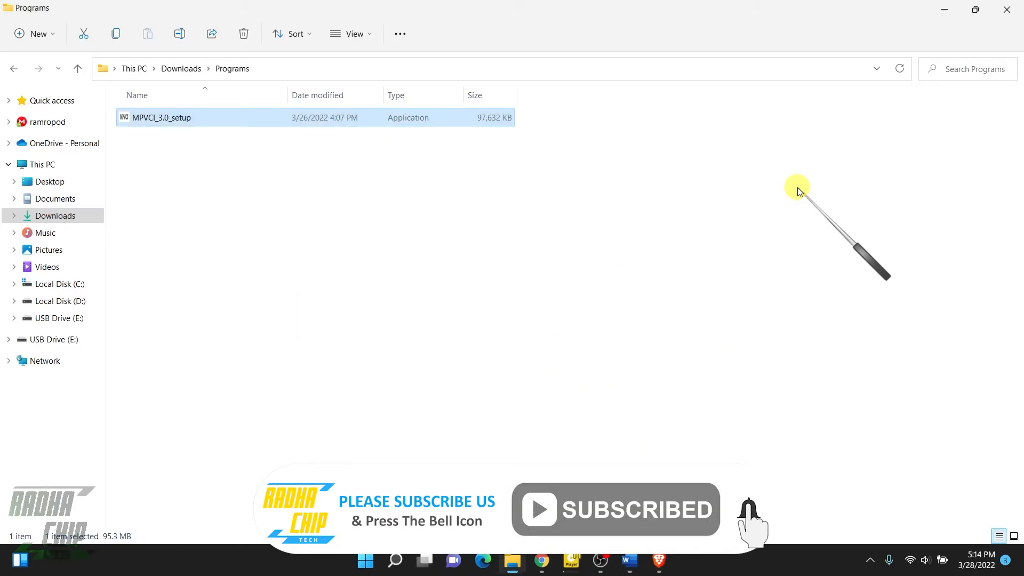